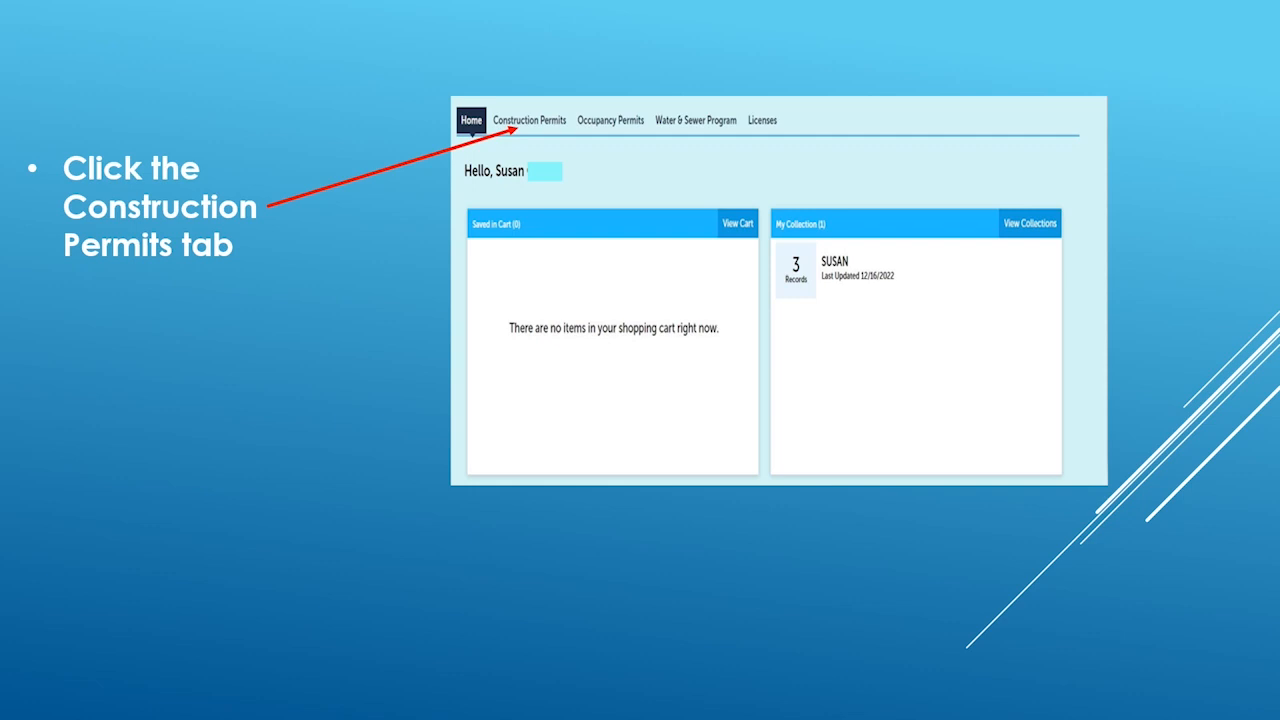
# Advance the slideshow to the General Disclaimer acceptance slide
pyautogui.click(532, 120)
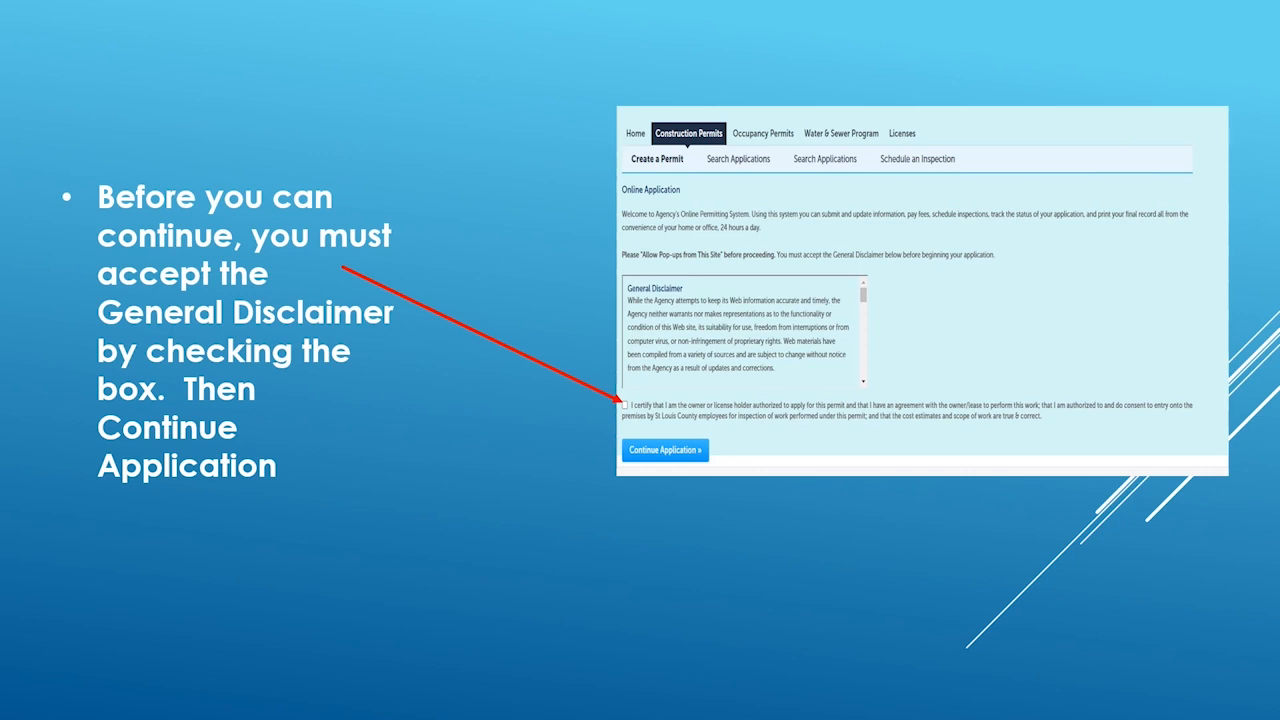
# Advance to the slide on choosing a record type such as Building Residential
pyautogui.click(664, 450)
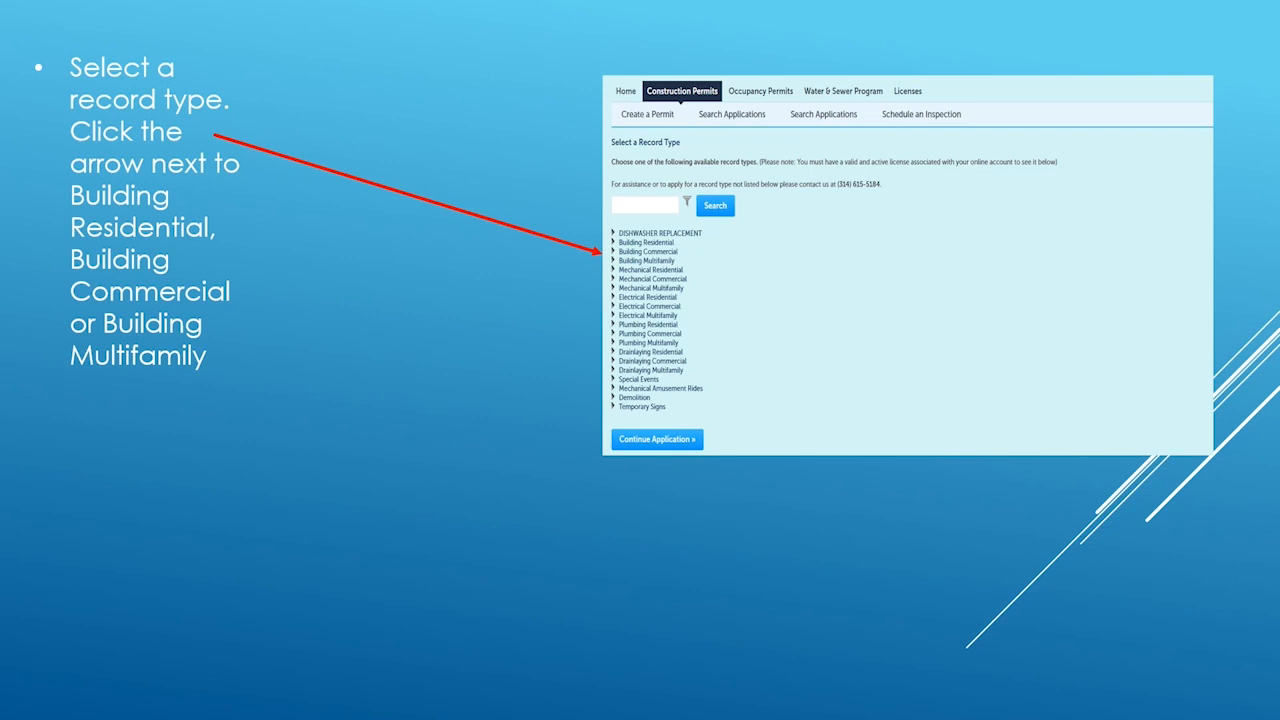
# Advance to the slide showing the expanded Building Residential record type list
pyautogui.click(614, 242)
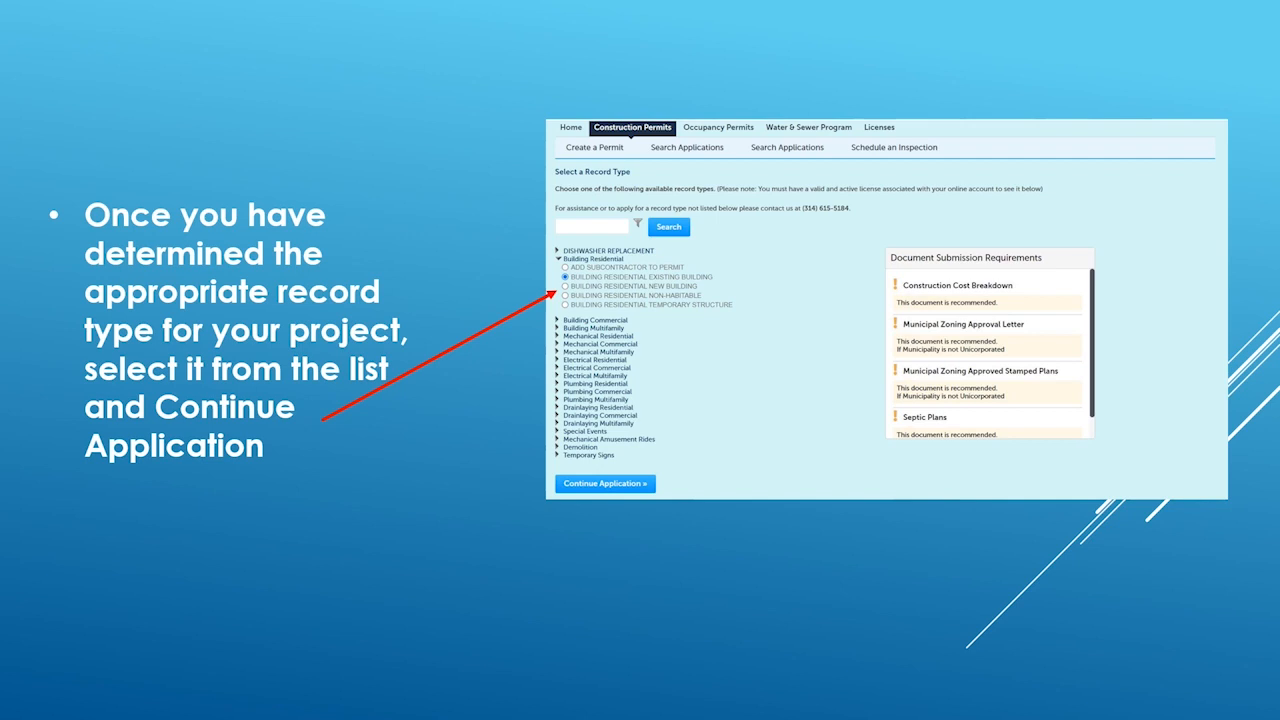
# Advance through the street number and name address search slide to the applicant contact slide
pyautogui.click(604, 482)
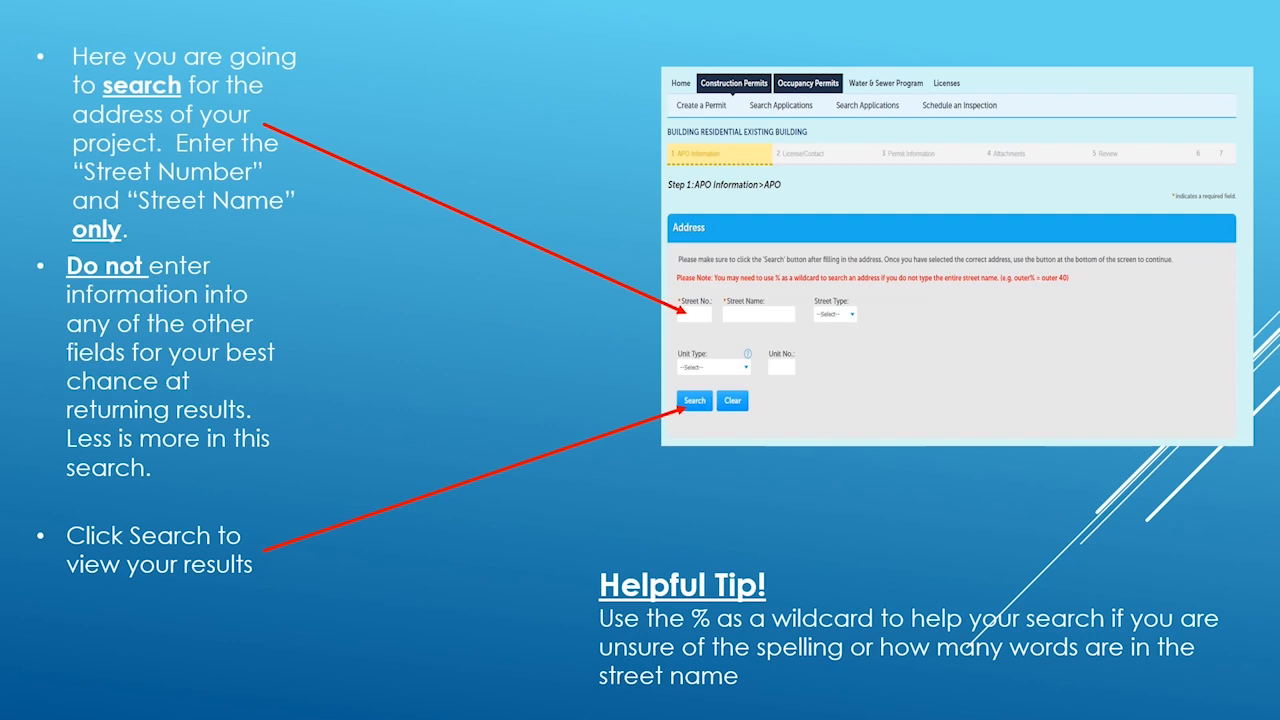
pyautogui.press('Right')
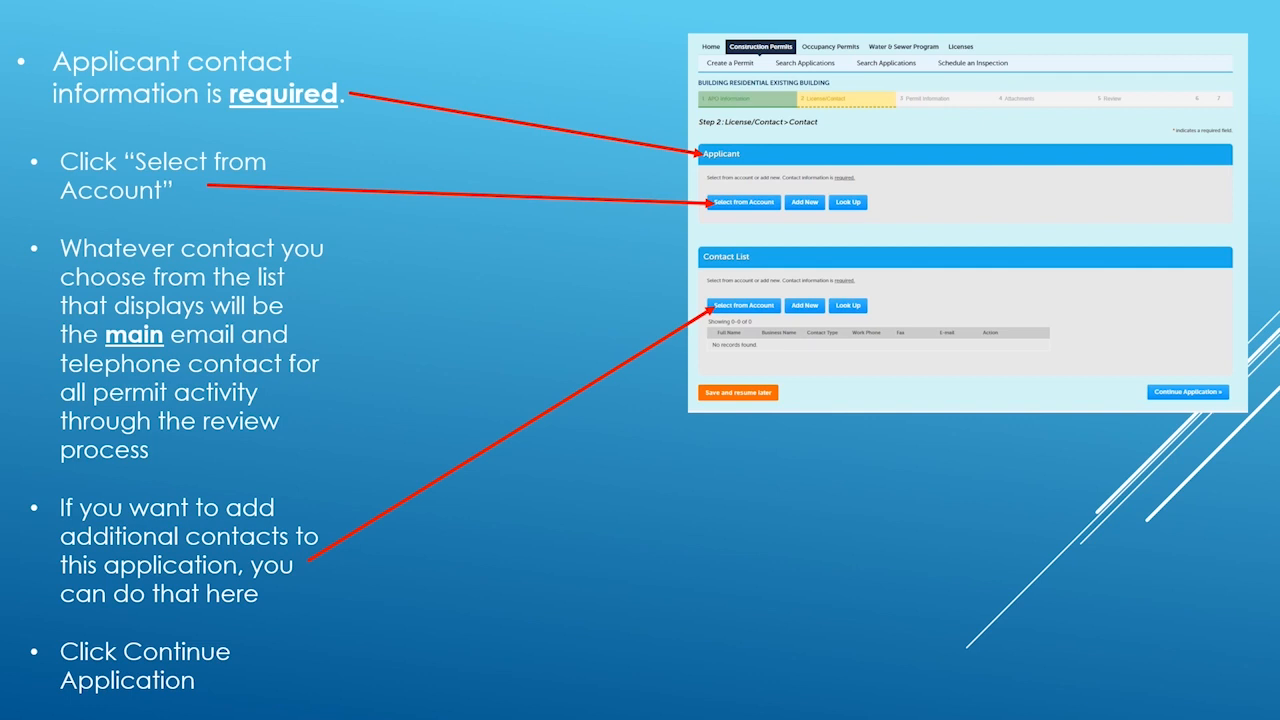
# Advance past the applicant contact information slide to the Custom Fields slide
pyautogui.click(1186, 390)
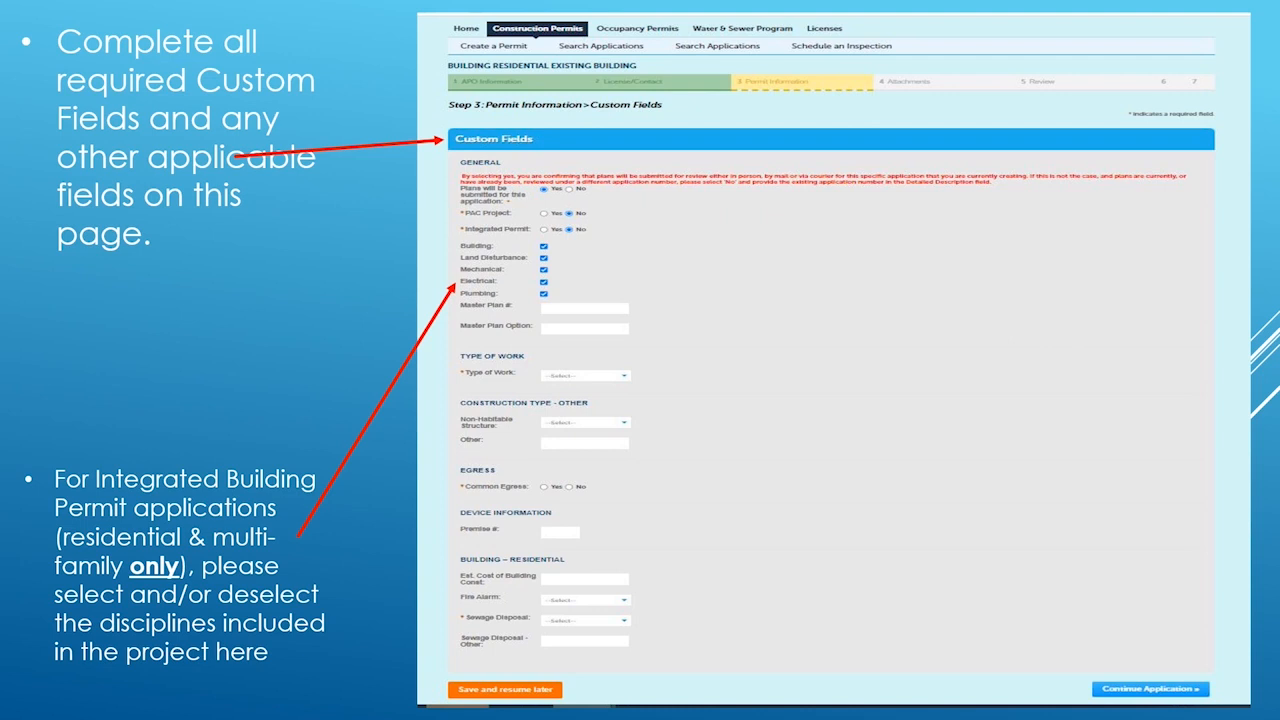
# Advance past the Custom Fields slide to the application review slide
pyautogui.click(1150, 688)
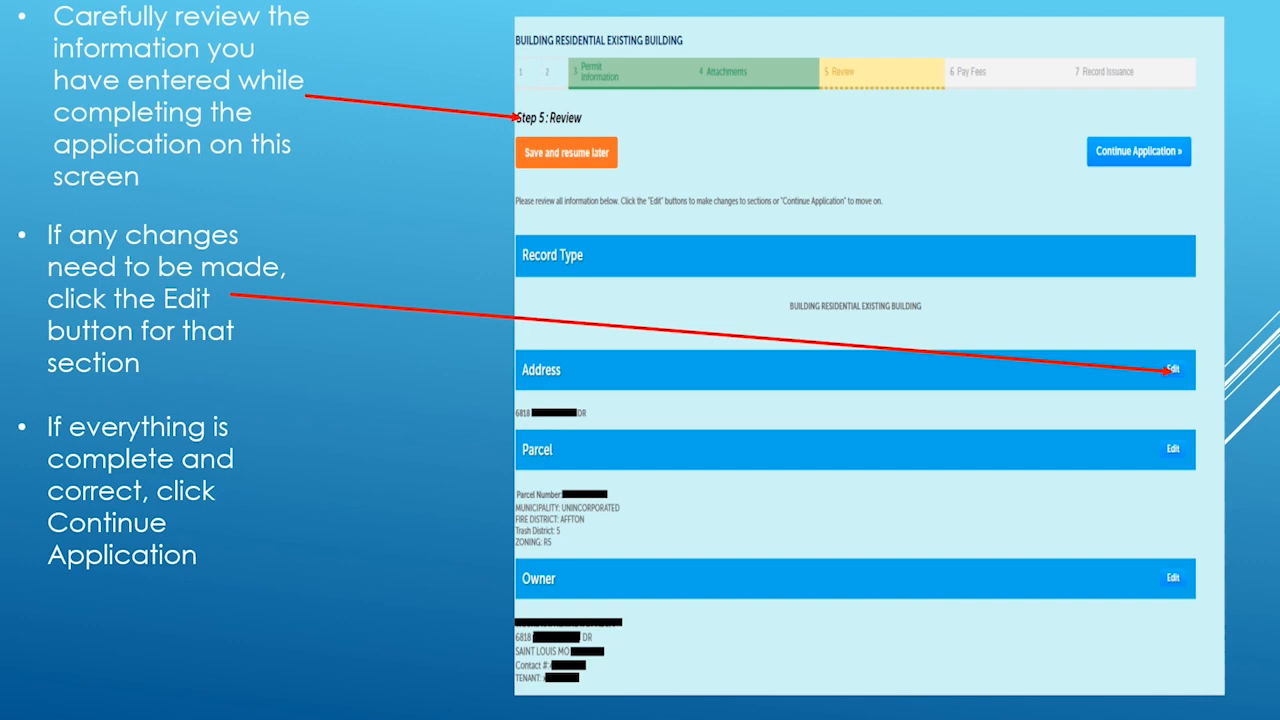
# Advance from the Review slide to the submission confirmation slide with the record number
pyautogui.click(1138, 152)
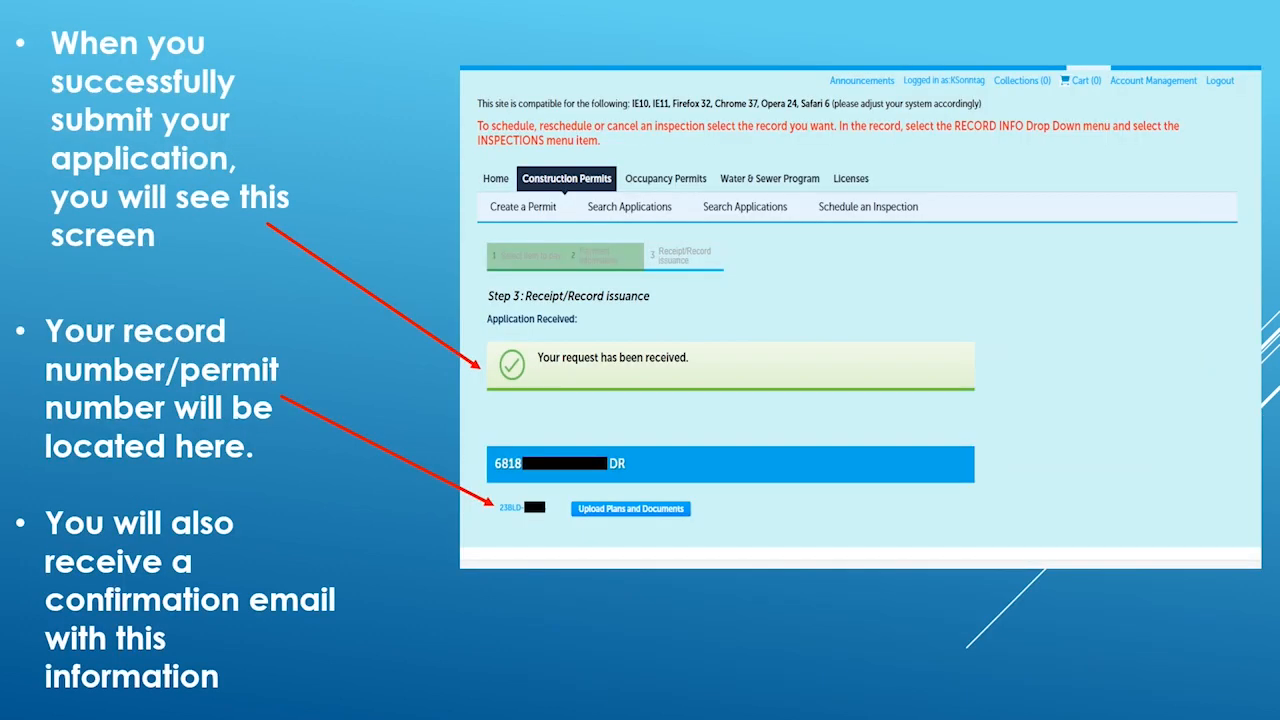